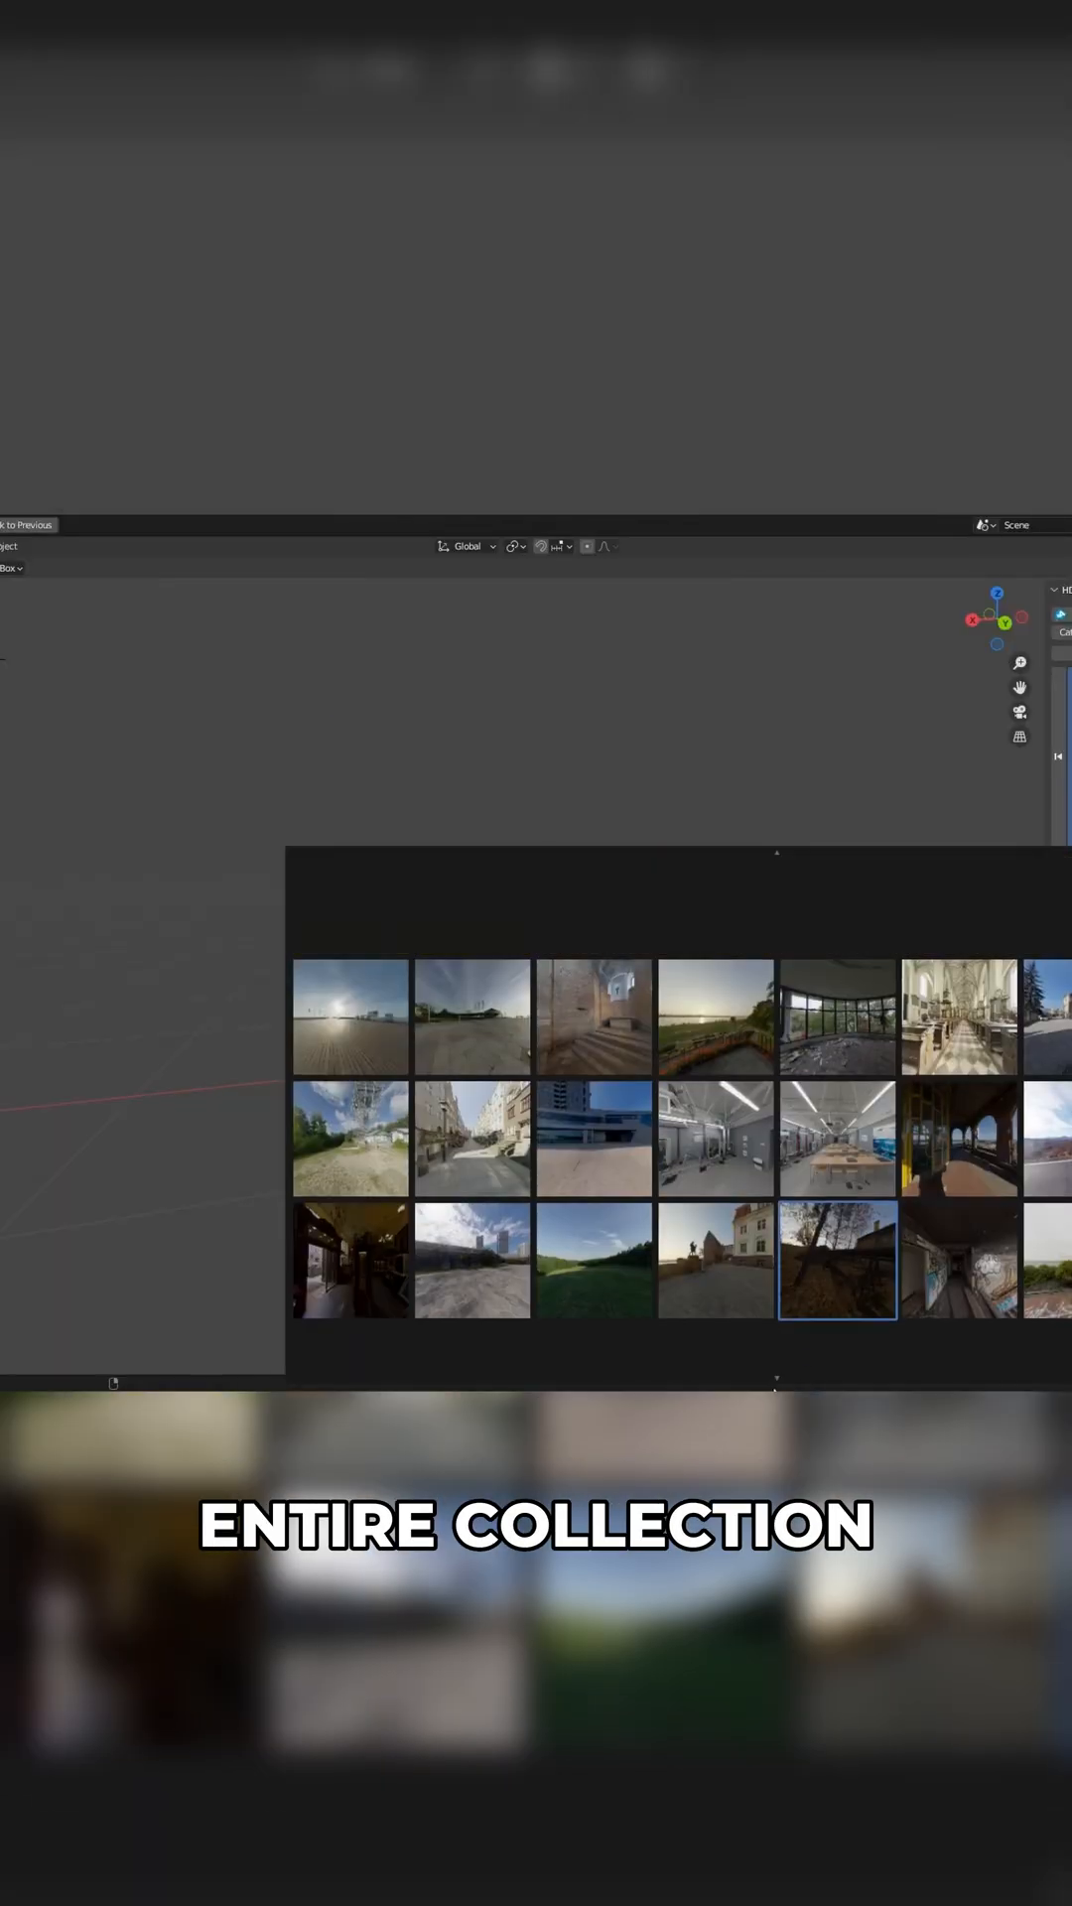
# Confirm the 8K denoised 'My Interior 360' panorama settings to start rendering the warehouse interior
pyautogui.scroll(-3)
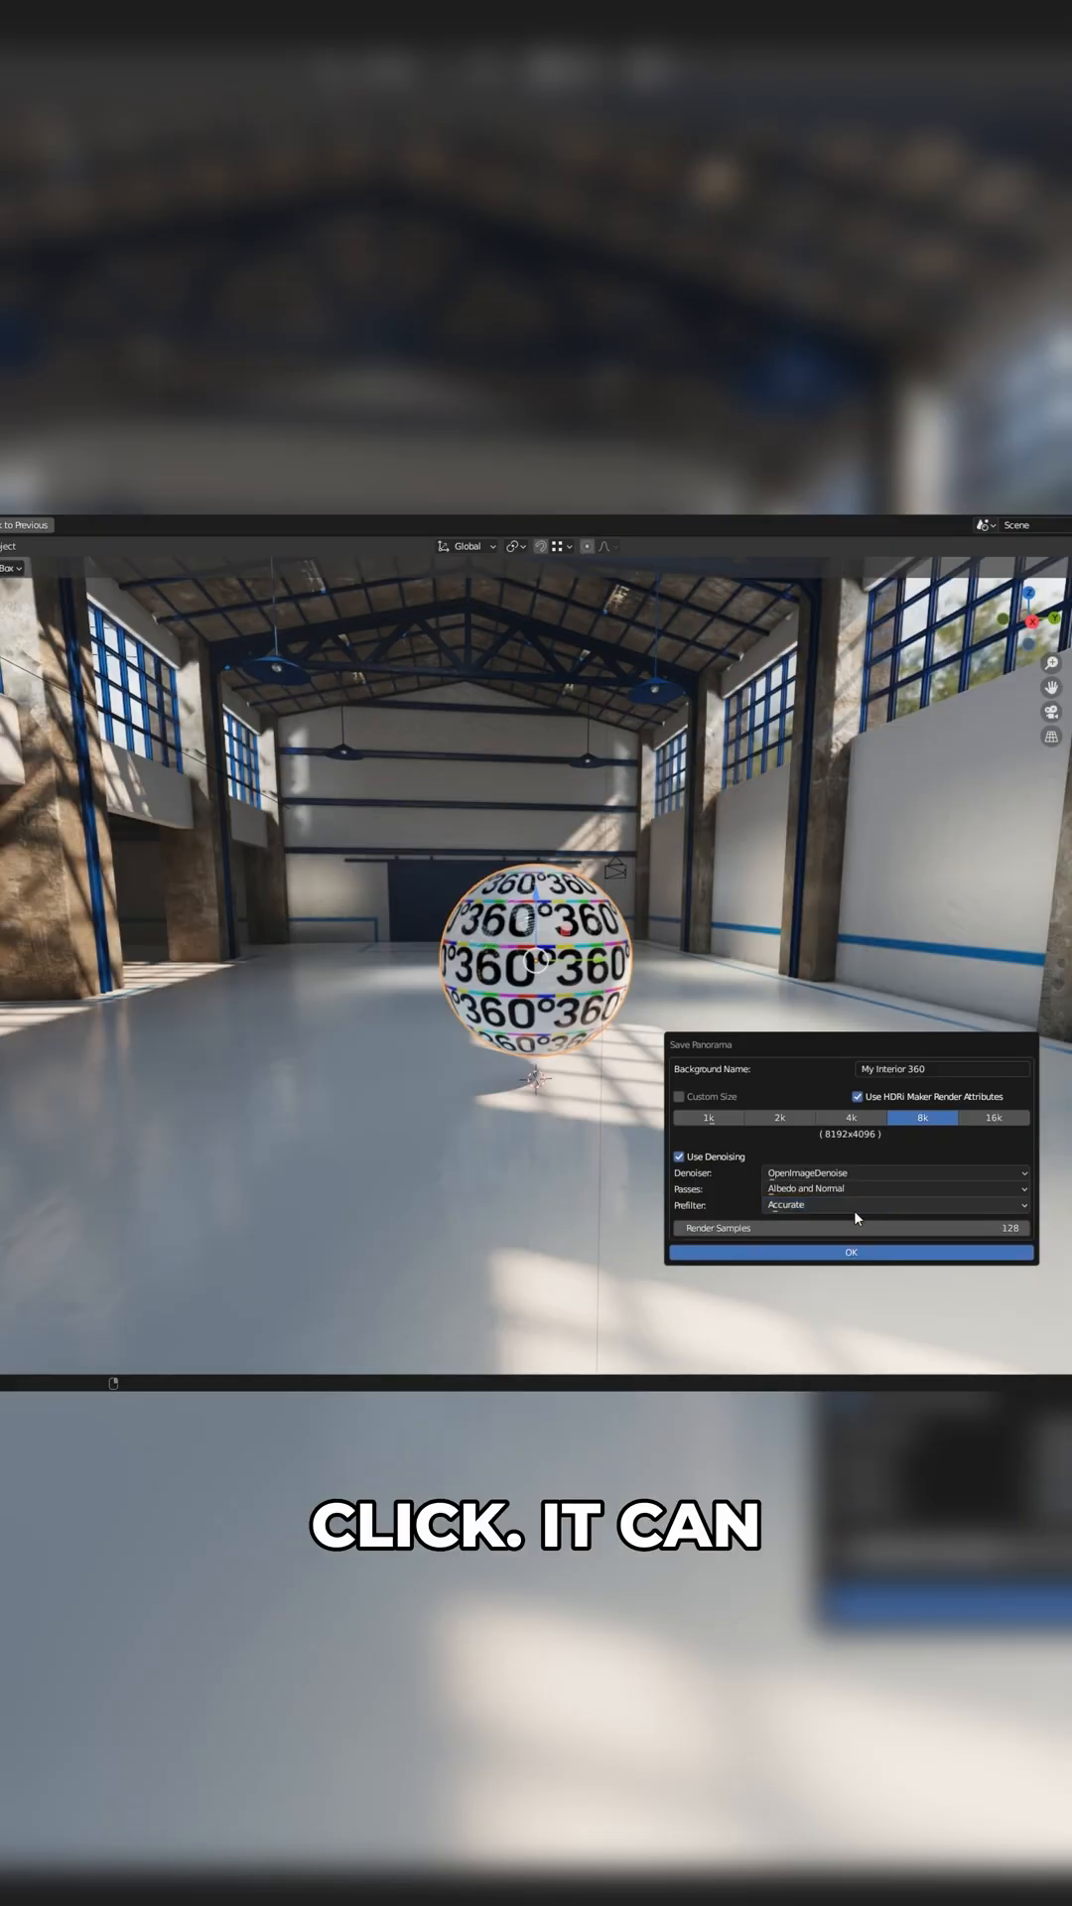
pyautogui.click(849, 1251)
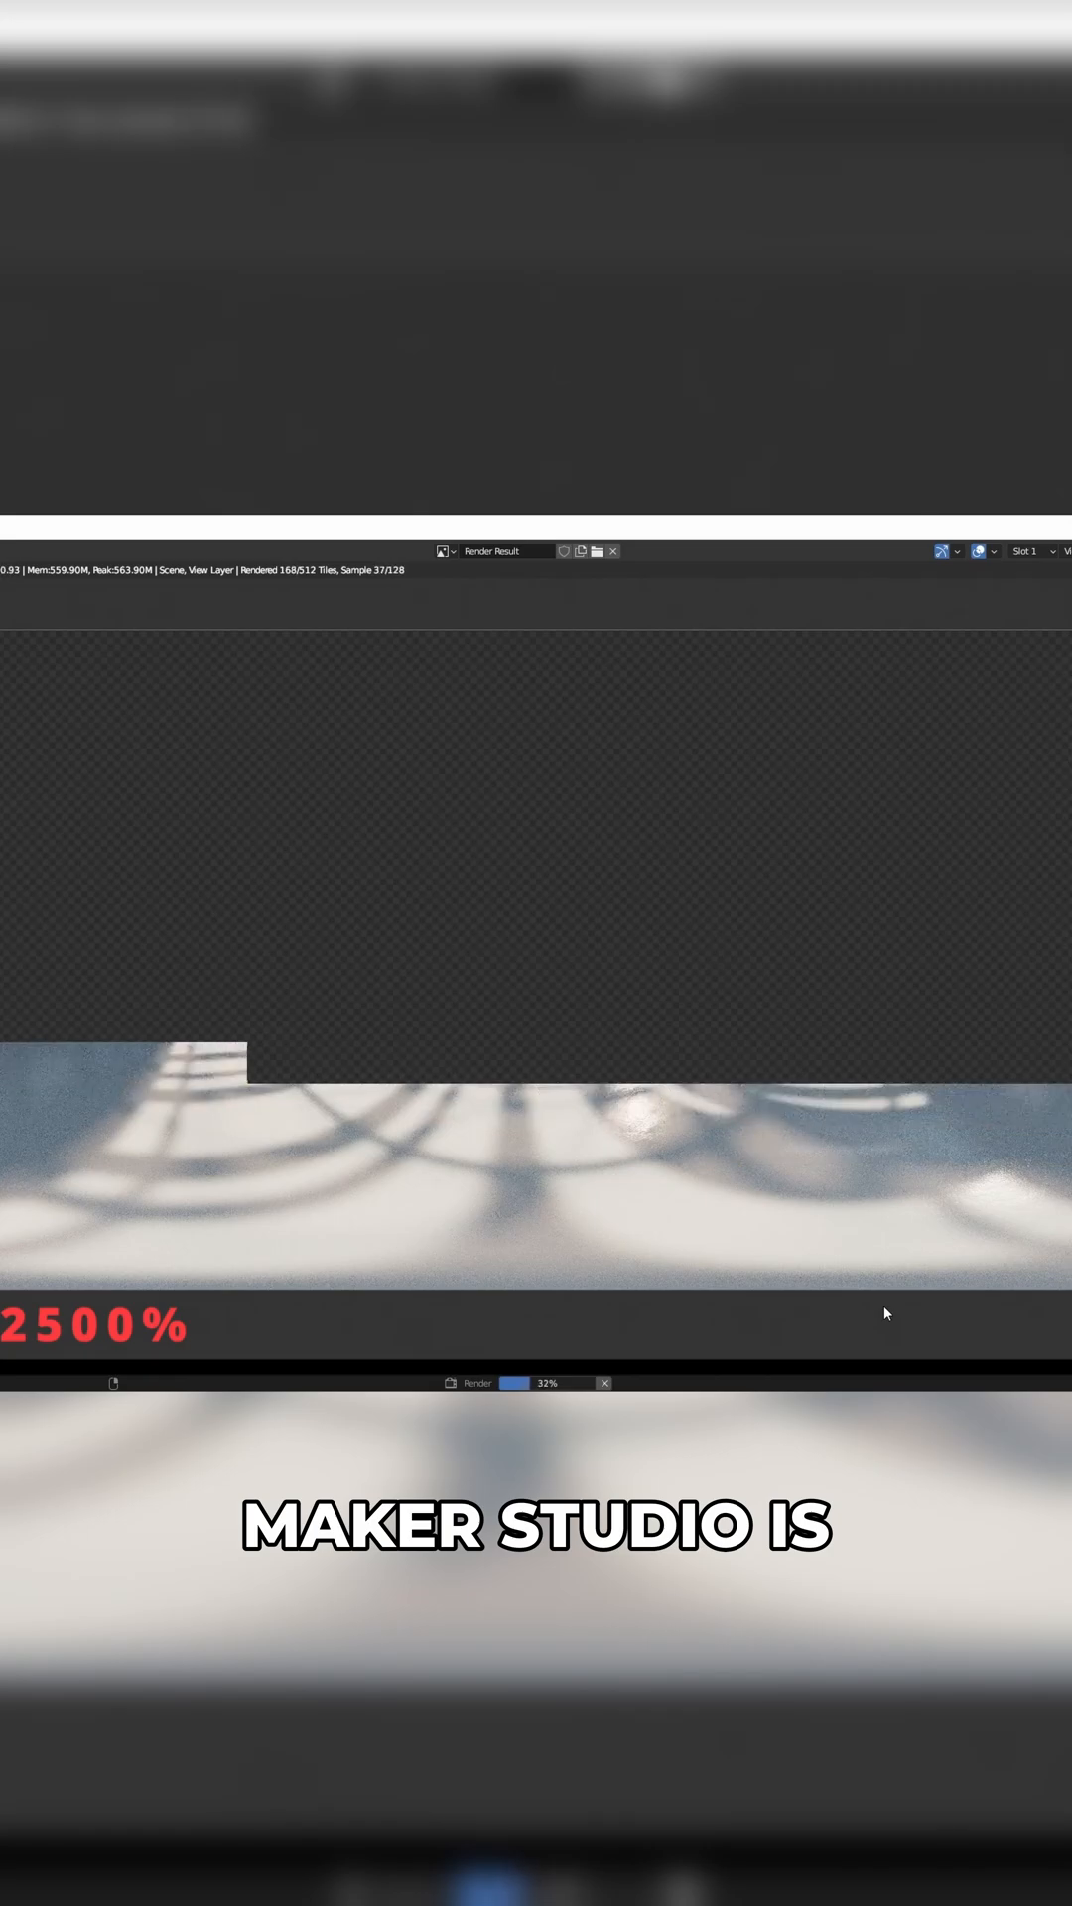